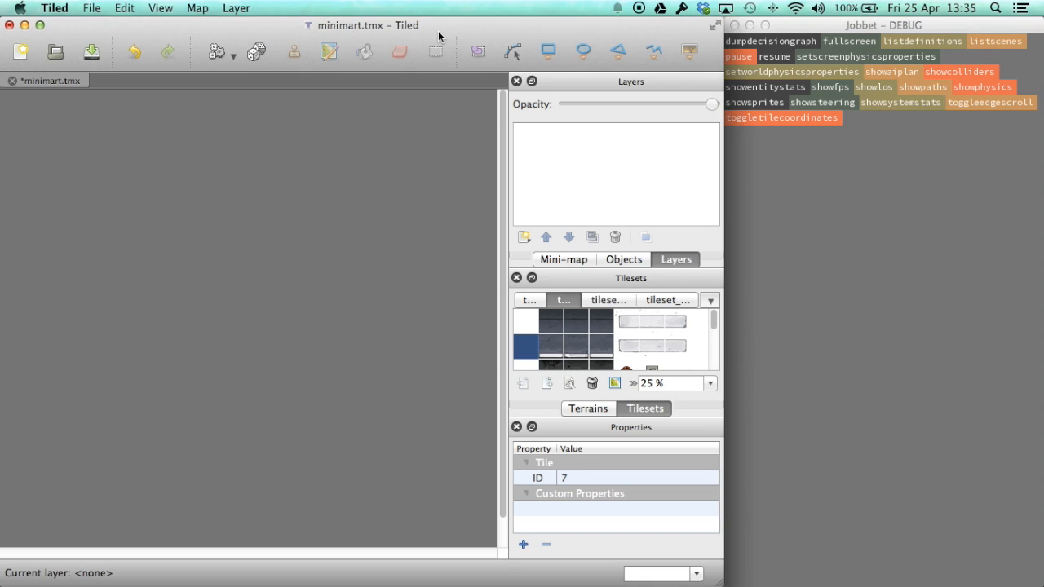
mouse_move(828, 38)
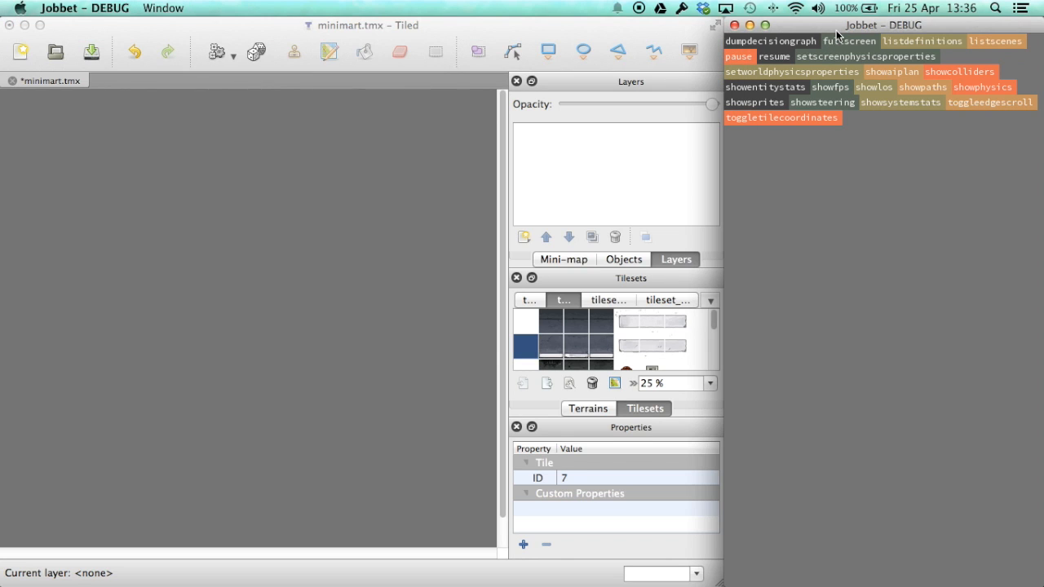
mouse_move(922, 87)
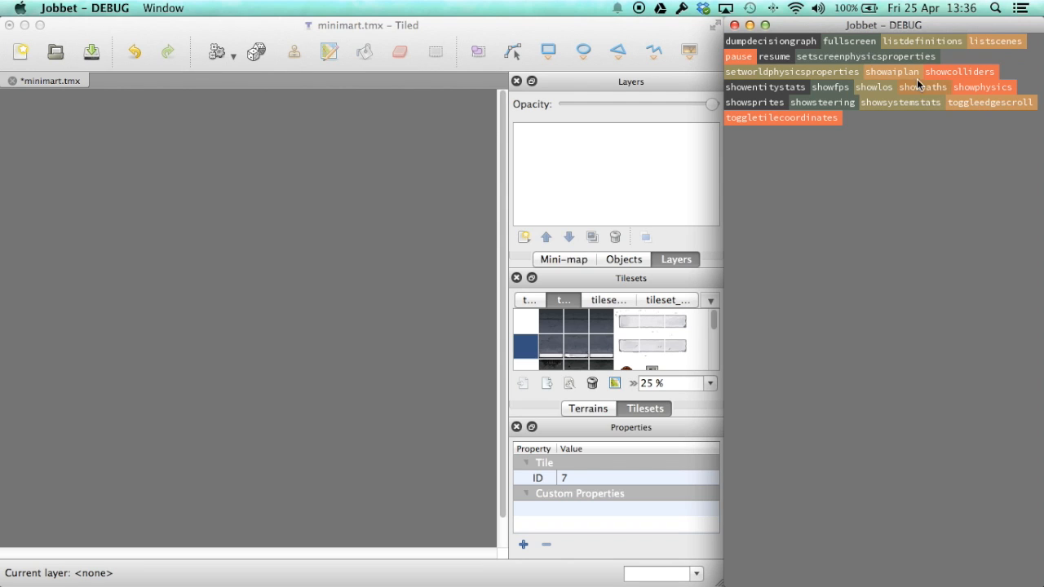
mouse_move(846, 287)
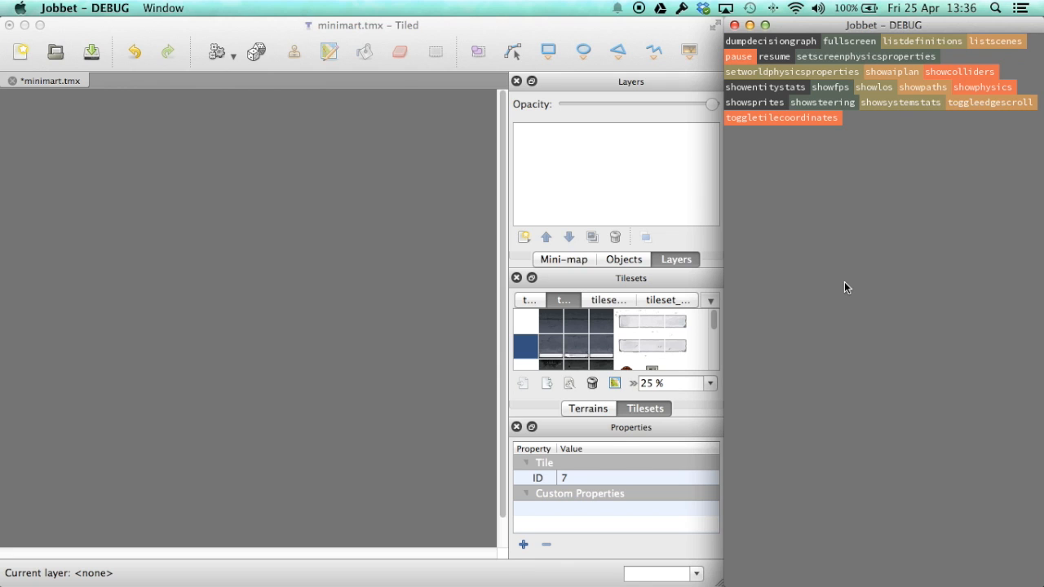
Add a tile layer named 'ground' and bucket-fill the entire map with the blue floor tile.
left_click(523, 237)
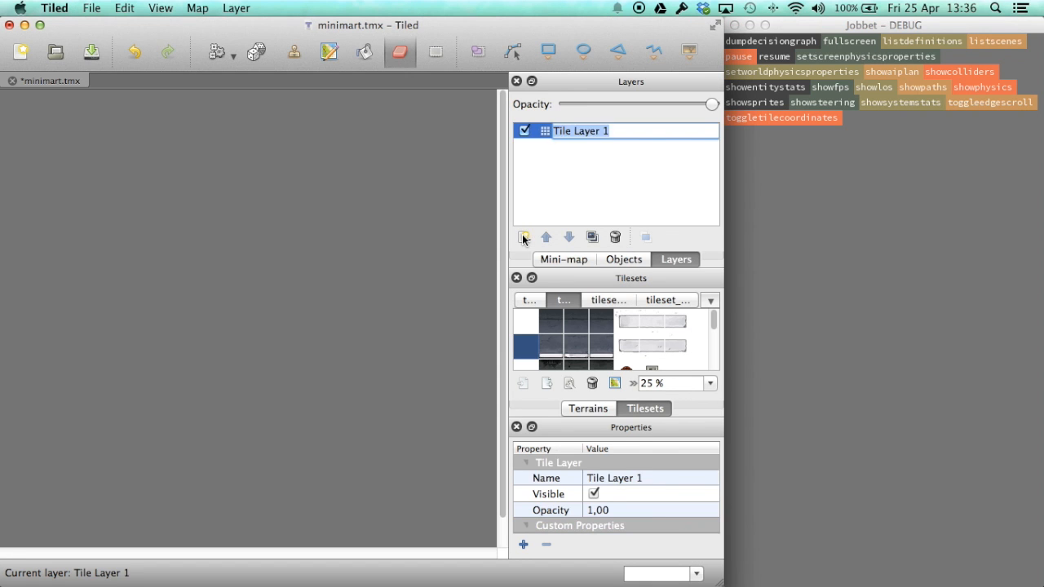
double_click(581, 130)
type("ground")
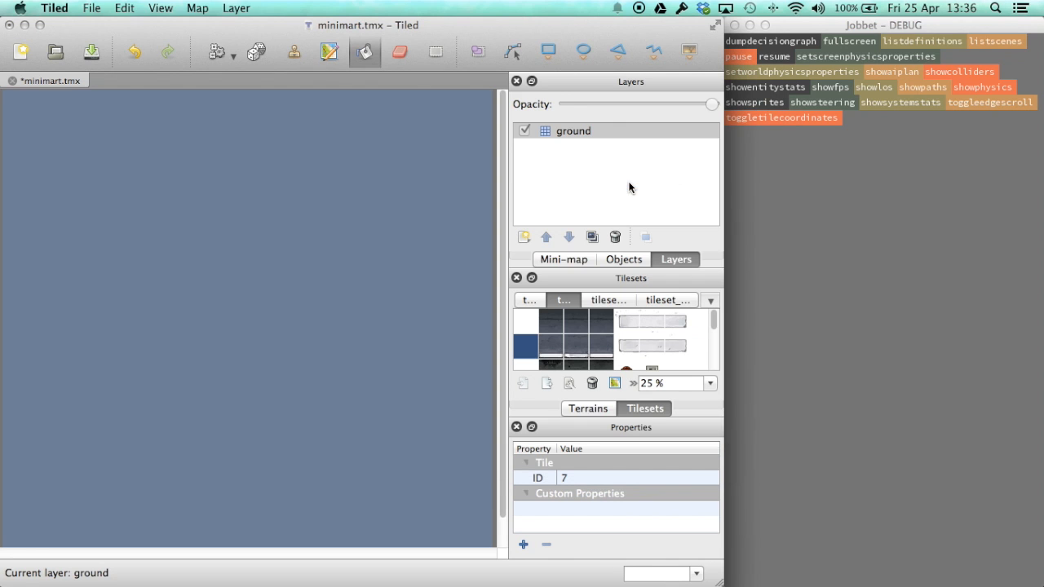
left_click(803, 315)
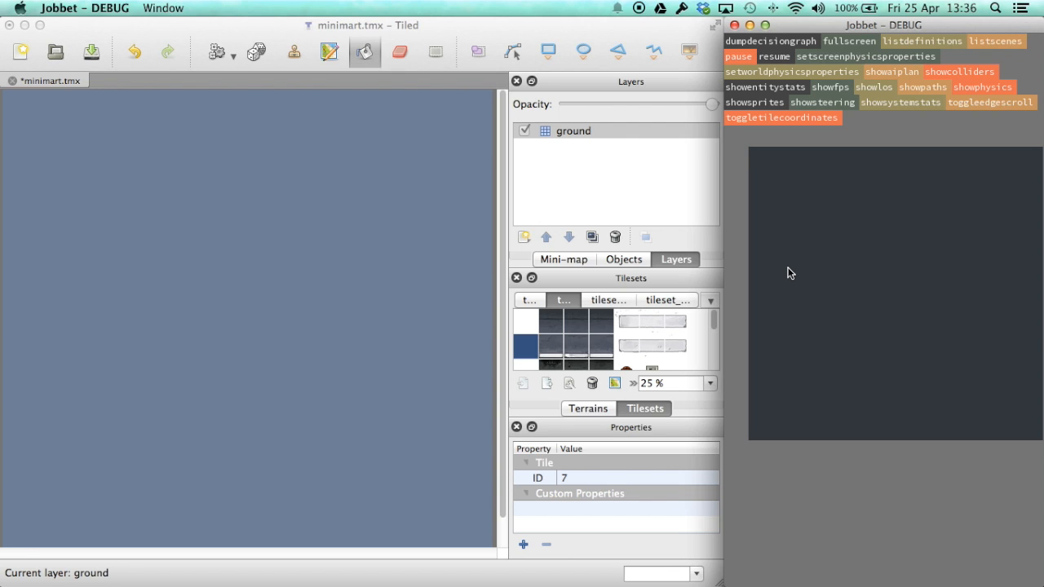
Add a 'wallplan' layer above ground and stamp WALL tiles along the store's walls.
left_click(573, 131)
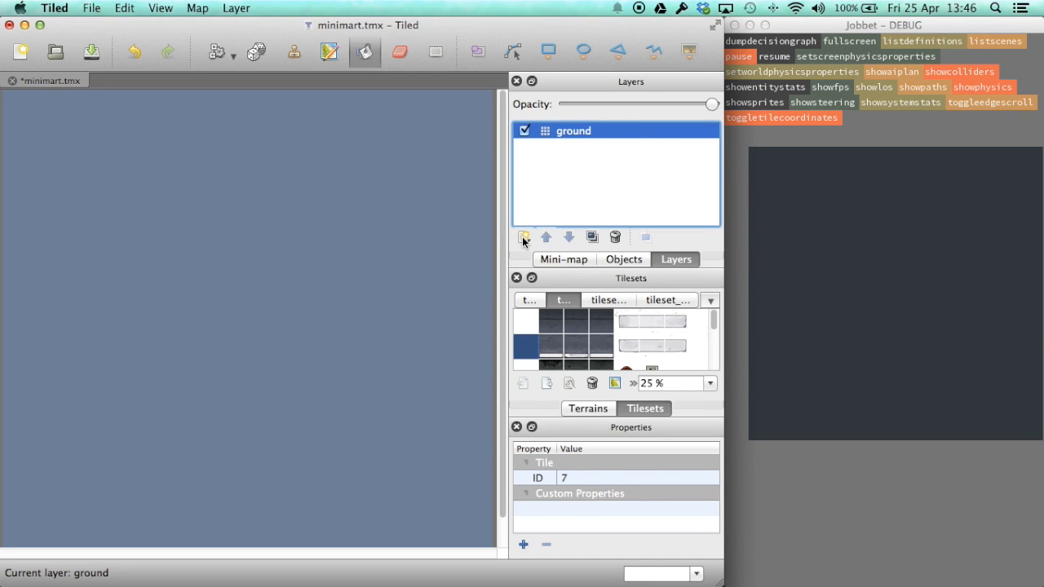
left_click(524, 237)
type("wallplan")
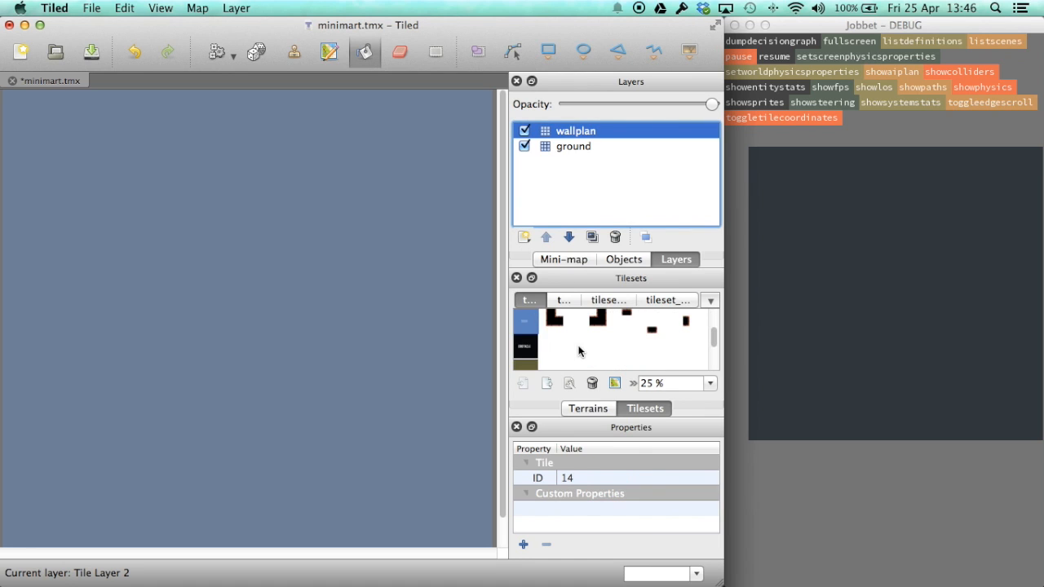
left_click(524, 349)
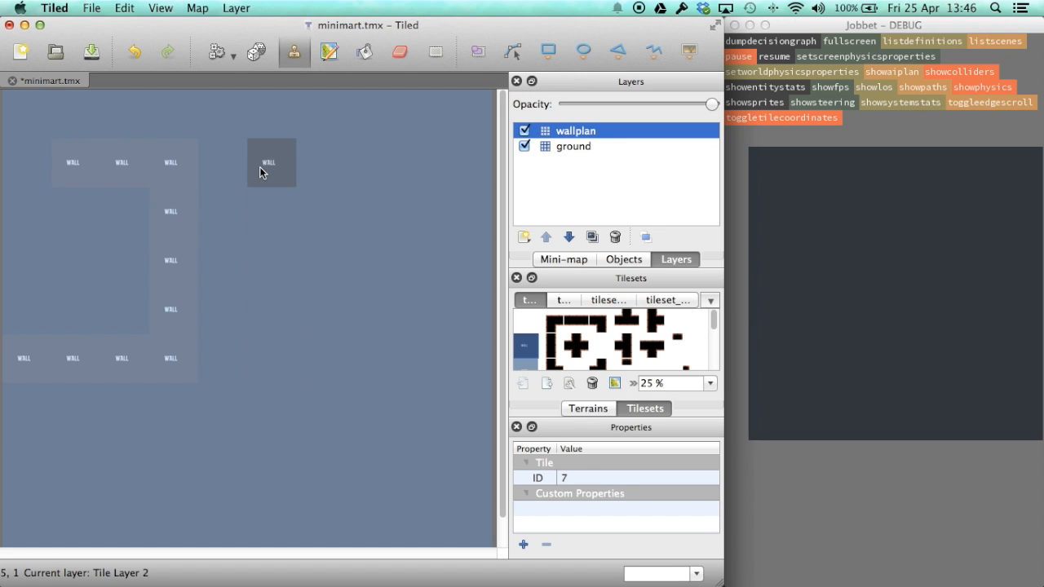
left_click(467, 112)
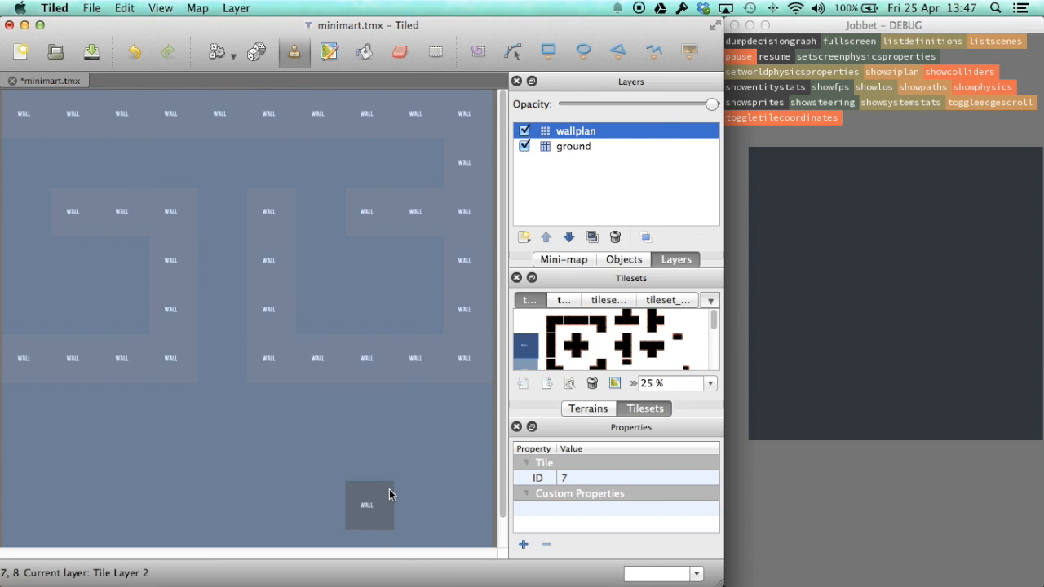
Paint a column of three OBSTACLE tiles and place TREASURE tiles inside the wall outline.
left_click(526, 359)
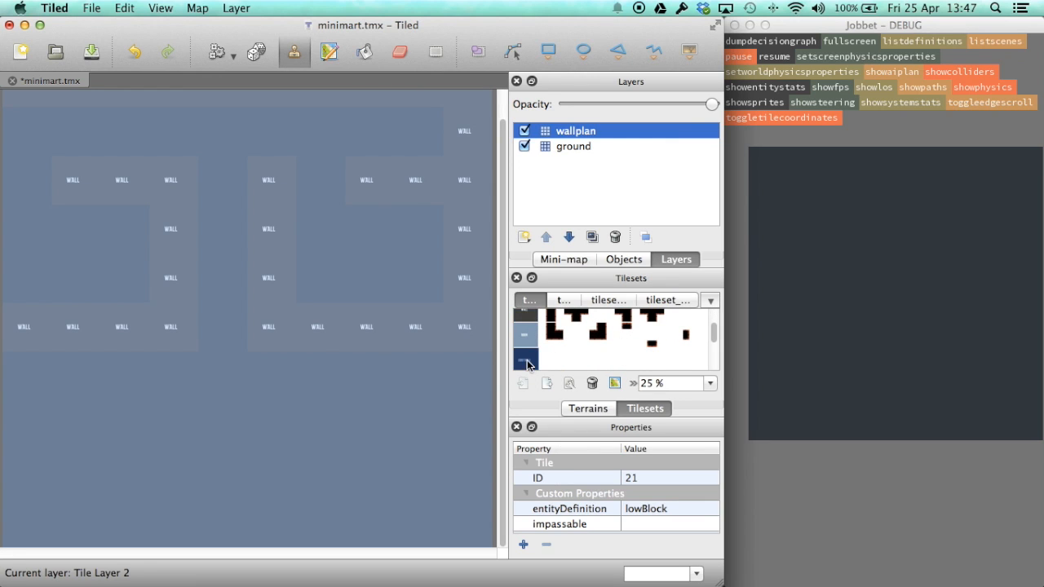
left_click(417, 278)
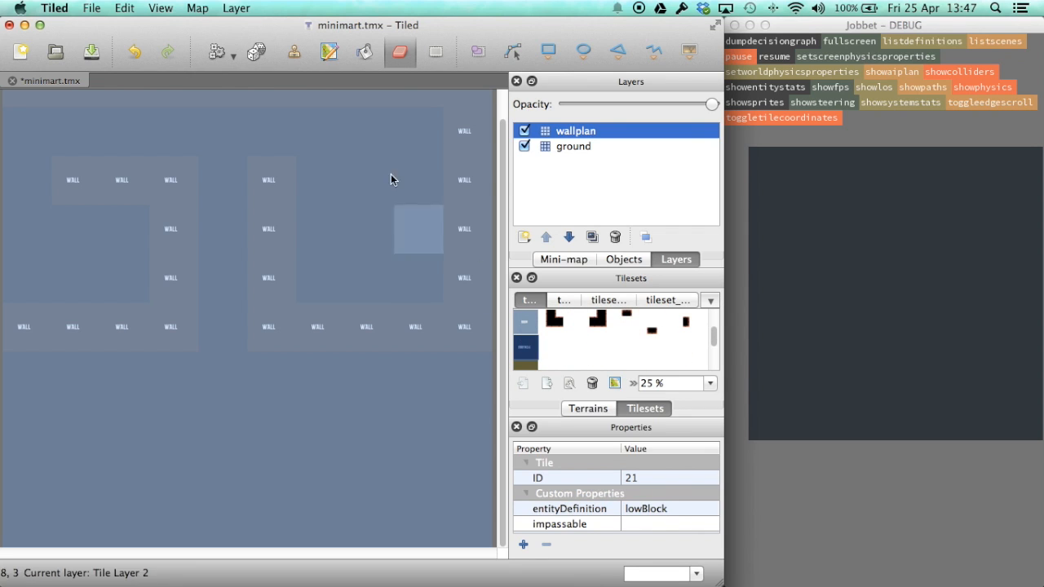
left_click_drag(369, 179, 368, 277)
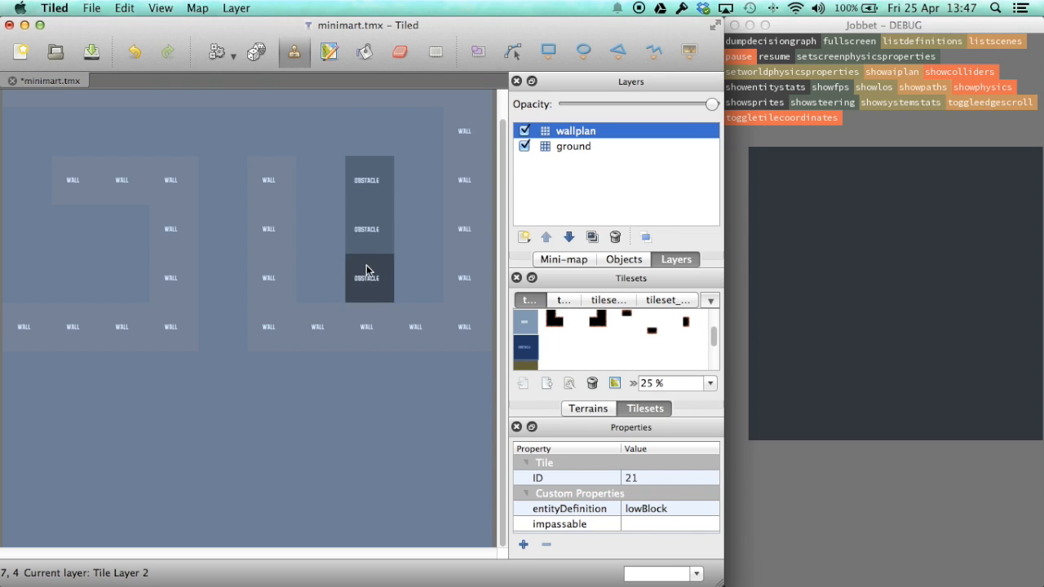
left_click(125, 278)
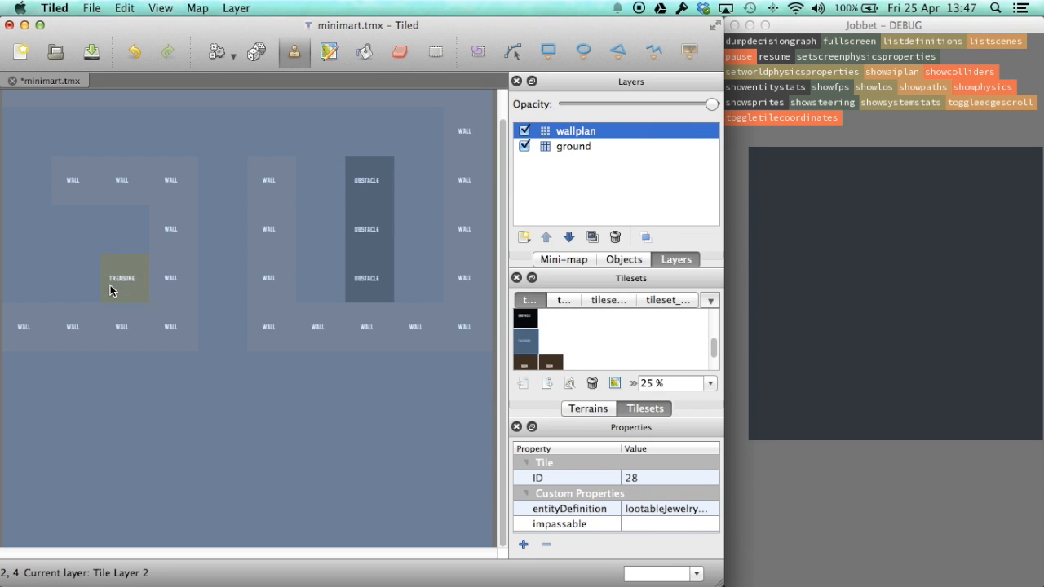
left_click(72, 277)
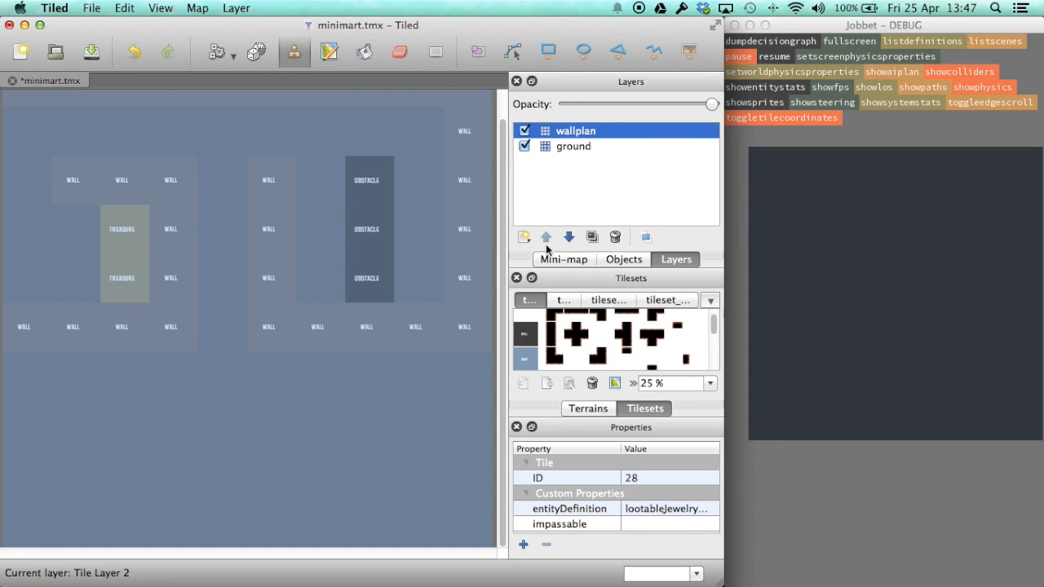
mouse_move(542, 138)
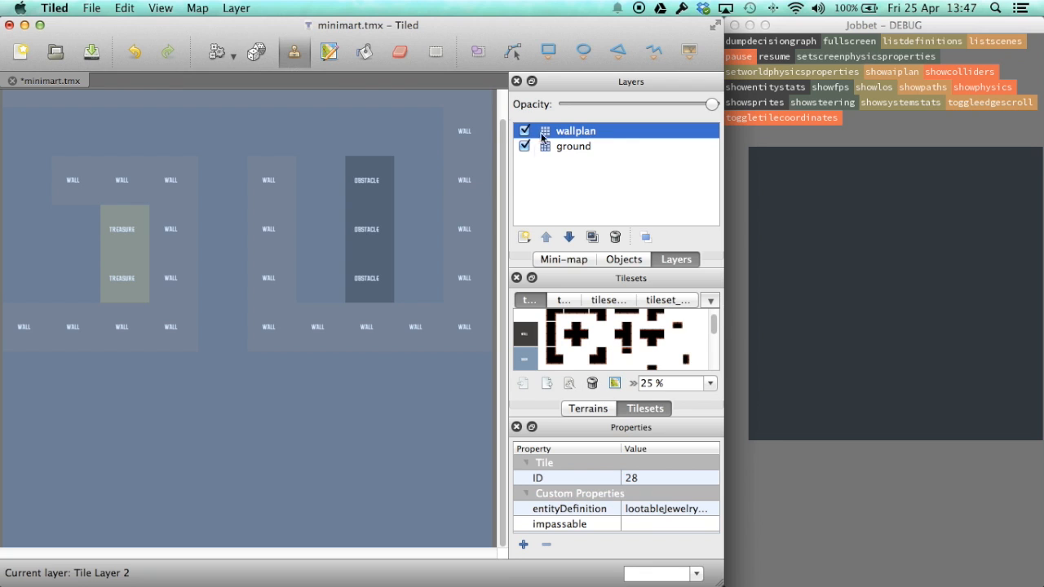
Run AutoMap to build the walltest wall layer, overwrite minimart.json, and switch to Jobbet.
left_click(197, 7)
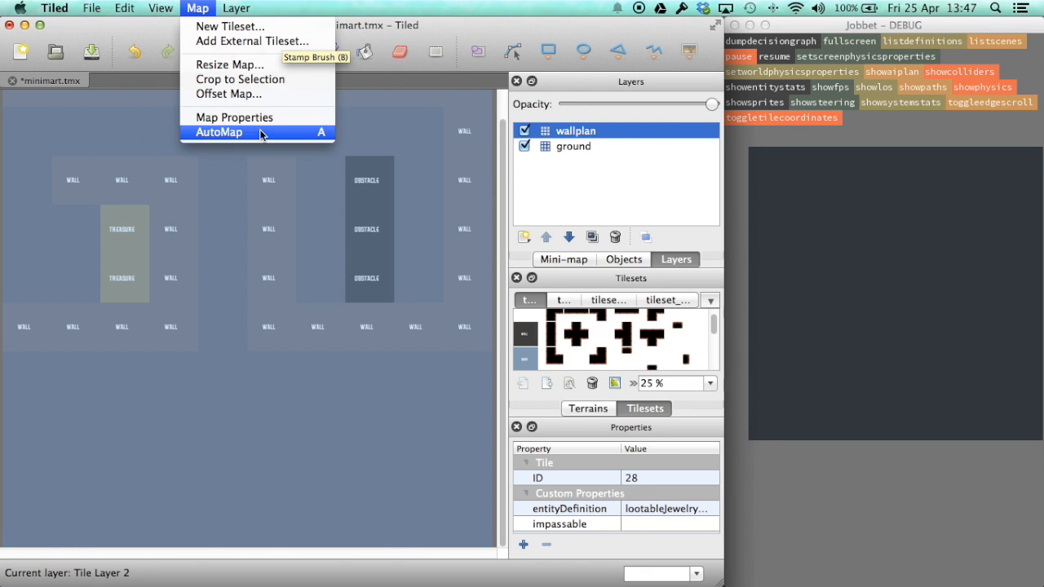
left_click(218, 132)
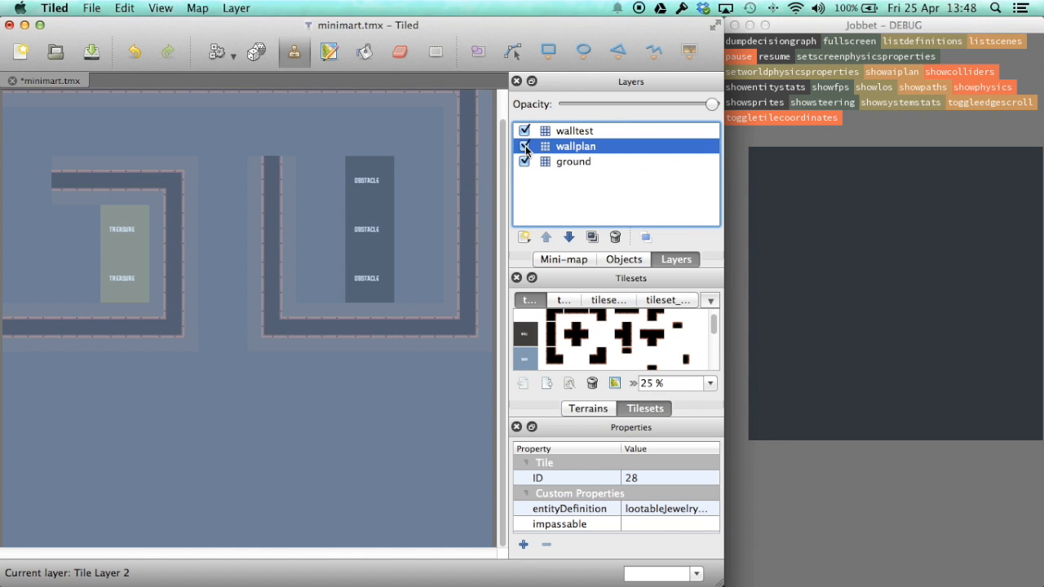
left_click(524, 146)
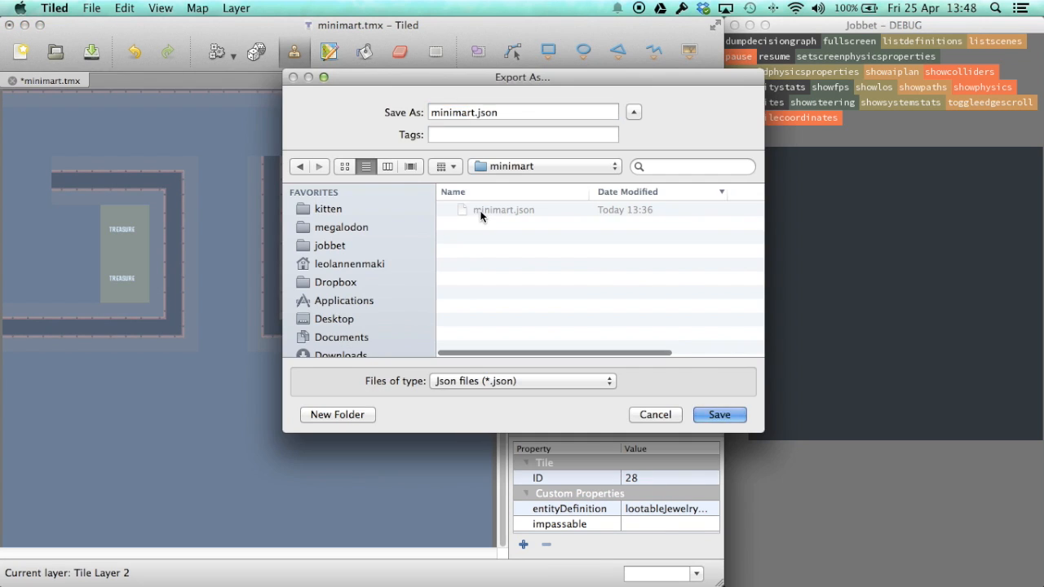
left_click(718, 414)
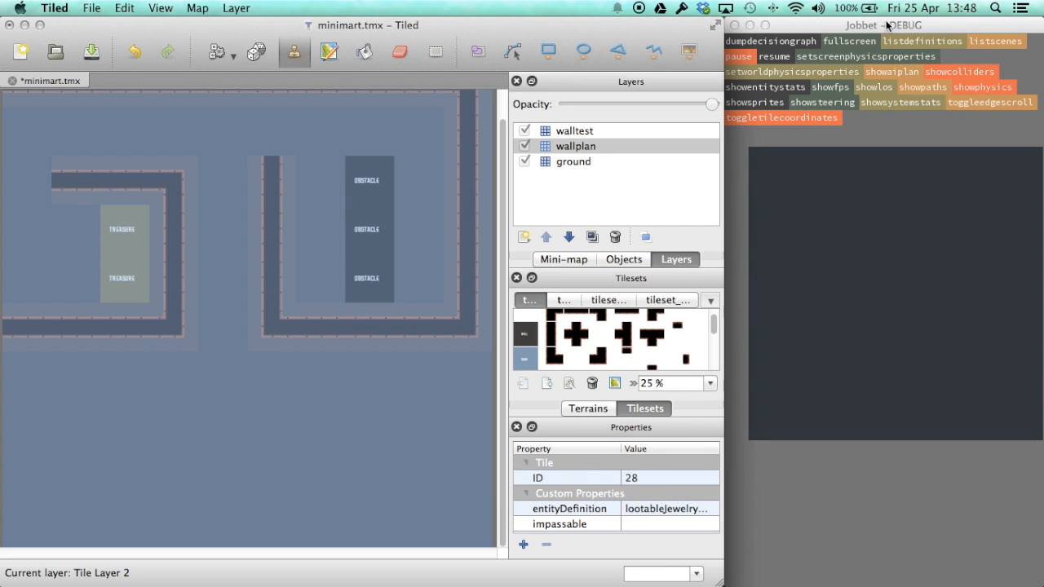
left_click(880, 25)
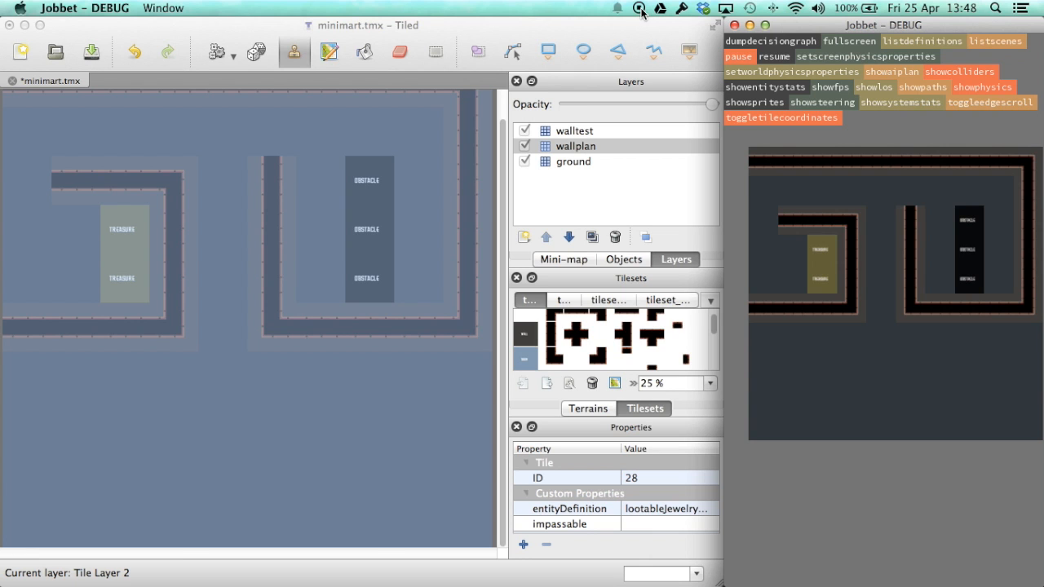
Paint more ground and street tiles, place the store sign, and toggle sprites in Jobbet.
left_click(573, 162)
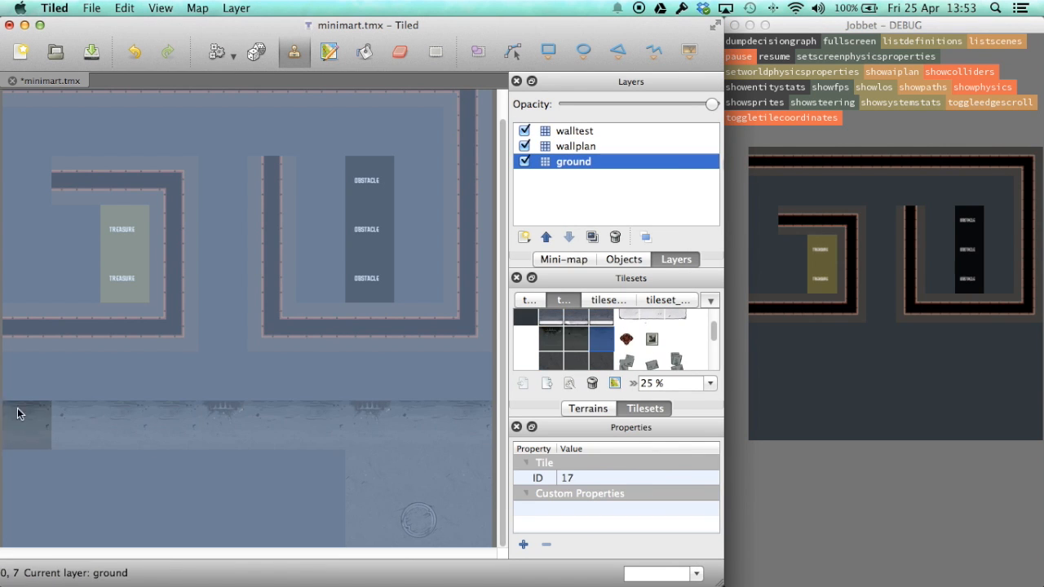
left_click(524, 145)
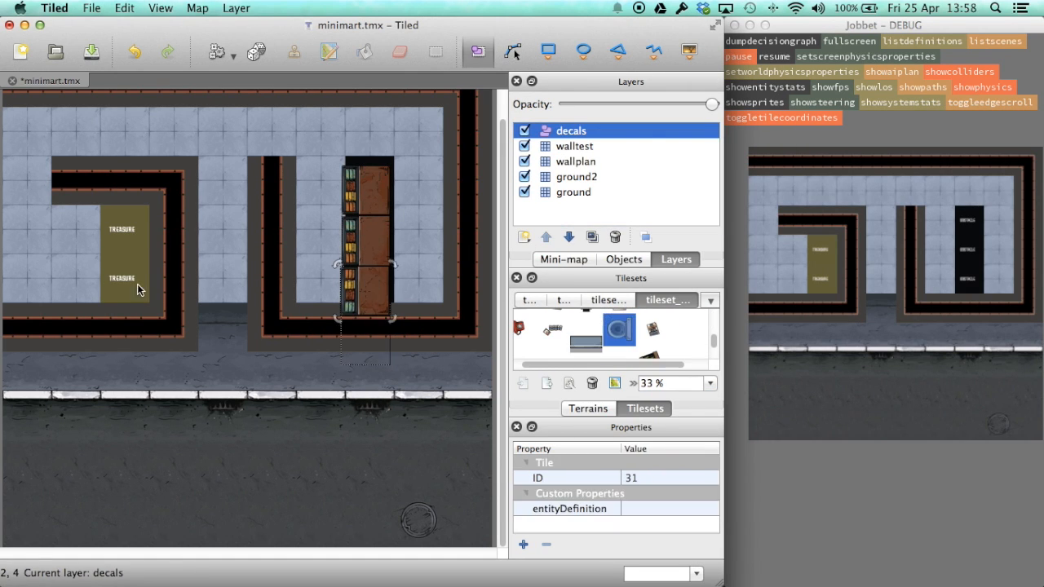
left_click(525, 160)
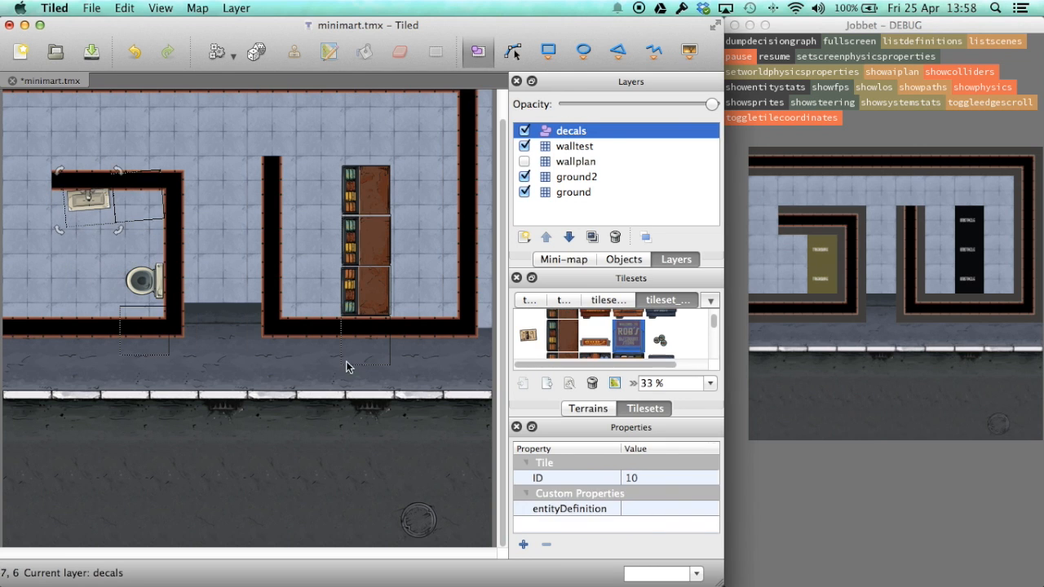
left_click(546, 237)
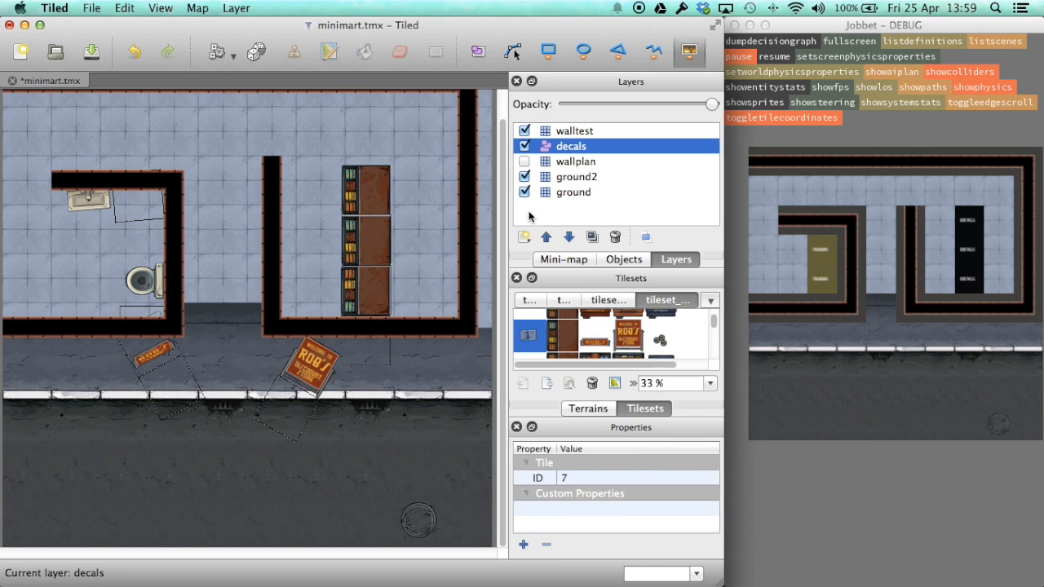
left_click(524, 236)
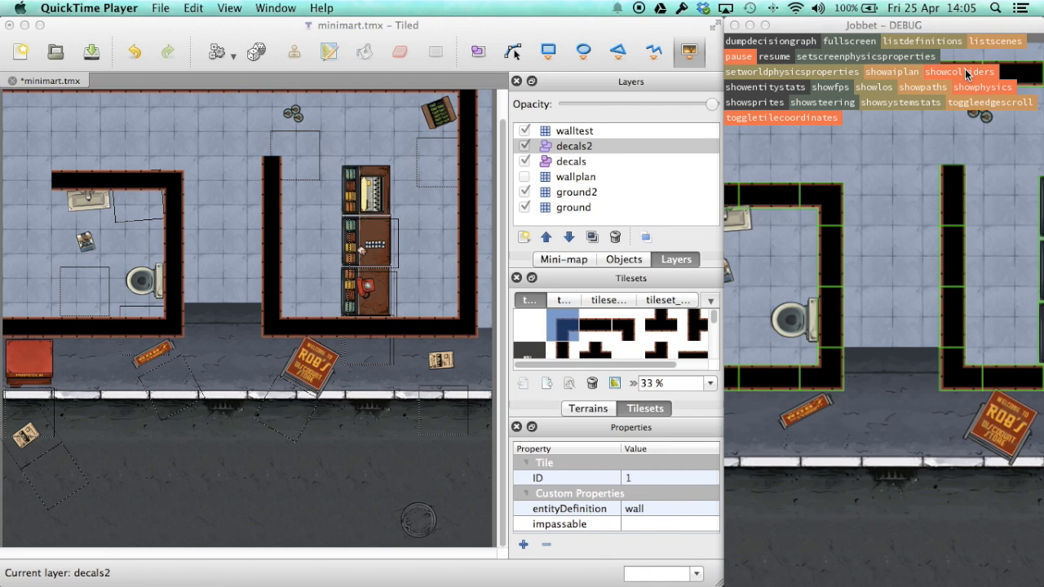
mouse_move(755, 108)
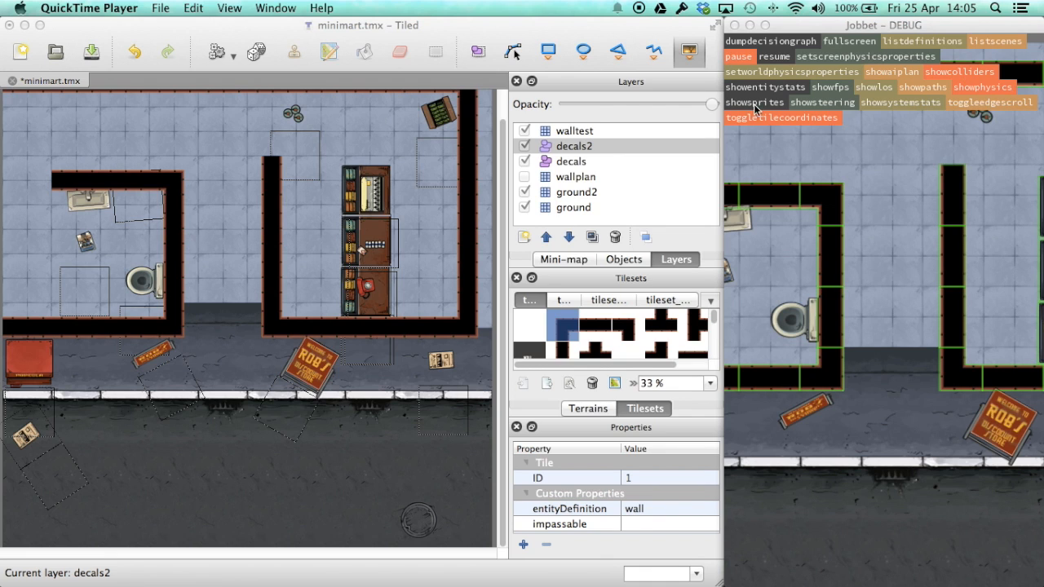
left_click(753, 102)
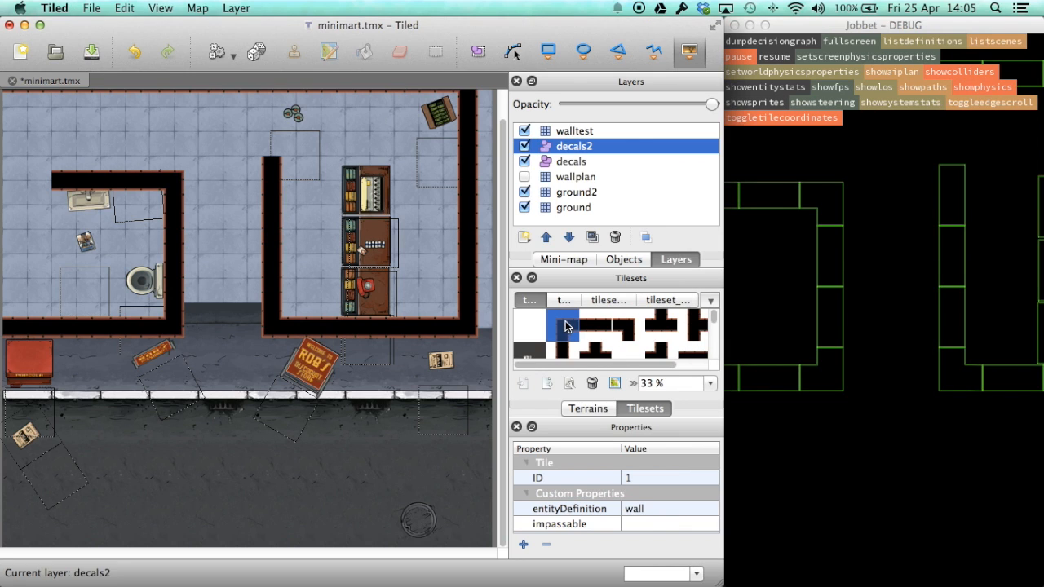
Open tile 17 in the Tile Collision Editor and draw a polygon around its corner wall.
left_click(161, 8)
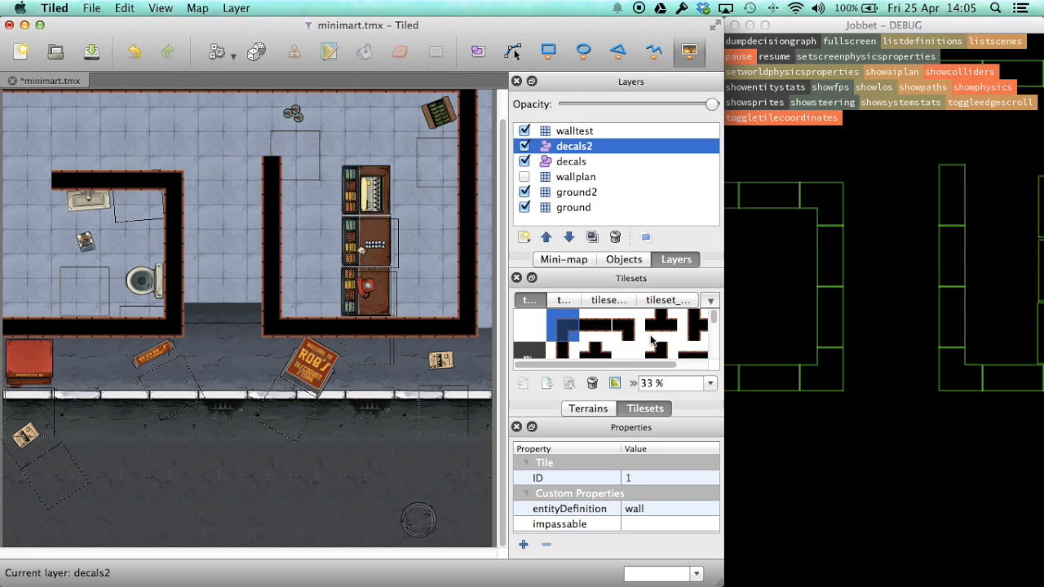
left_click(627, 330)
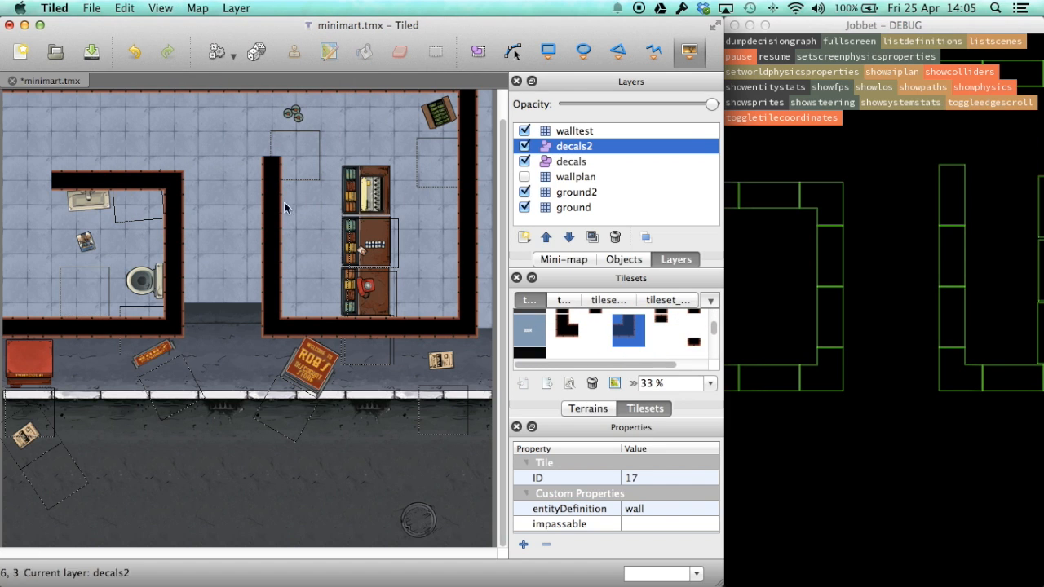
left_click(159, 7)
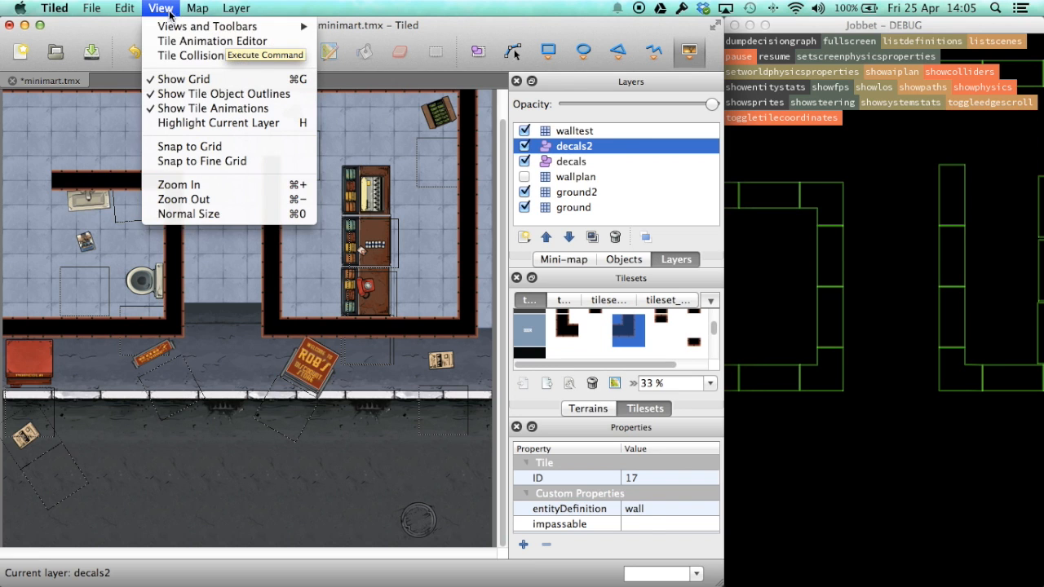
left_click(214, 41)
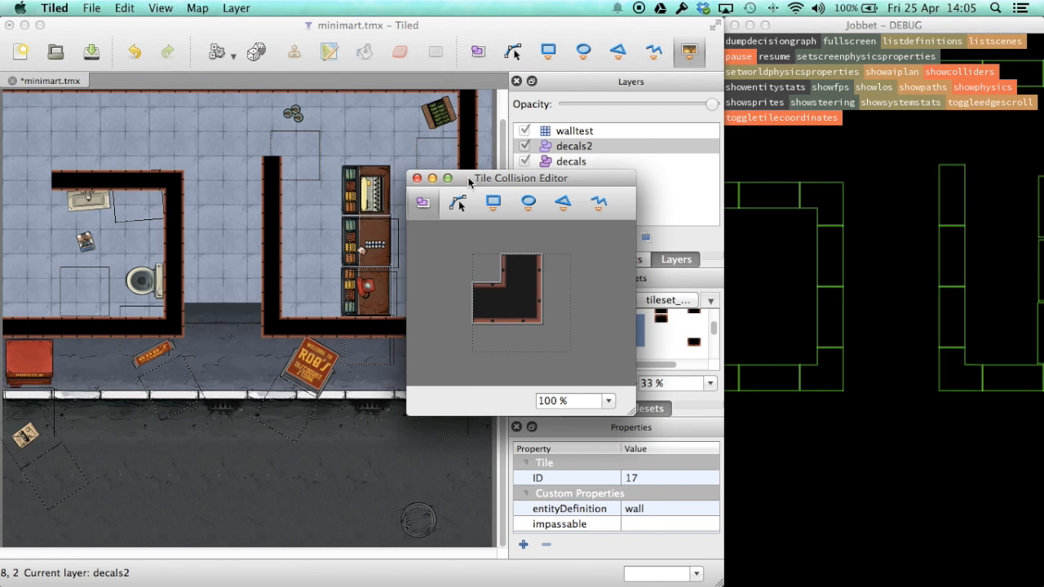
left_click_drag(519, 177, 172, 67)
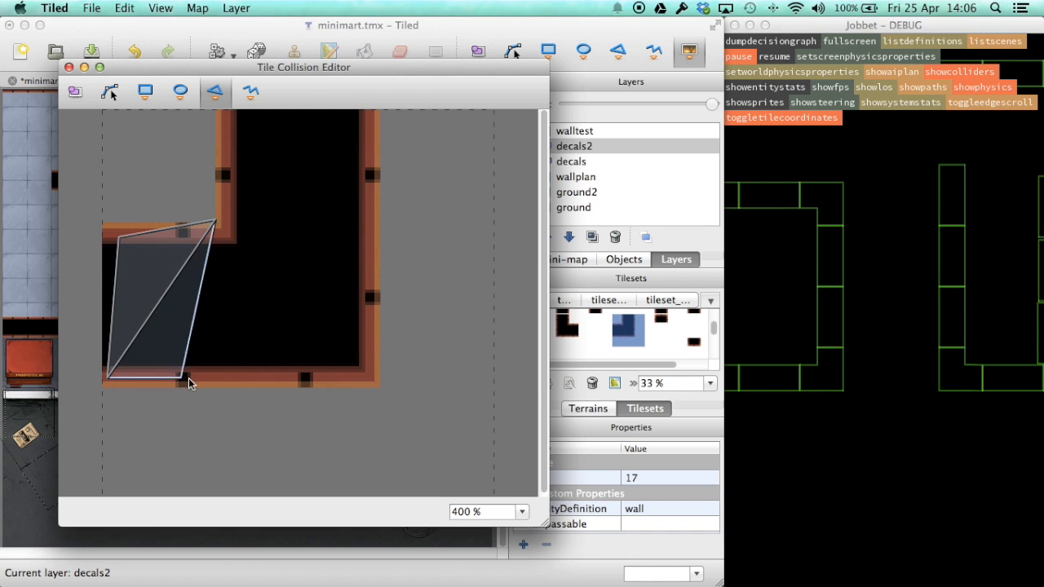
left_click_drag(188, 383, 301, 135)
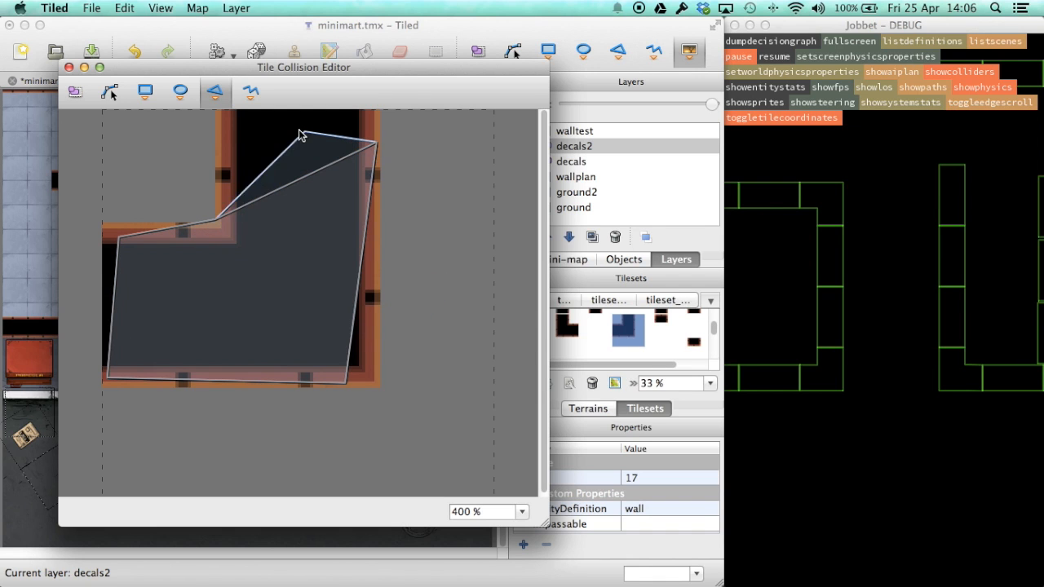
left_click_drag(302, 134, 407, 172)
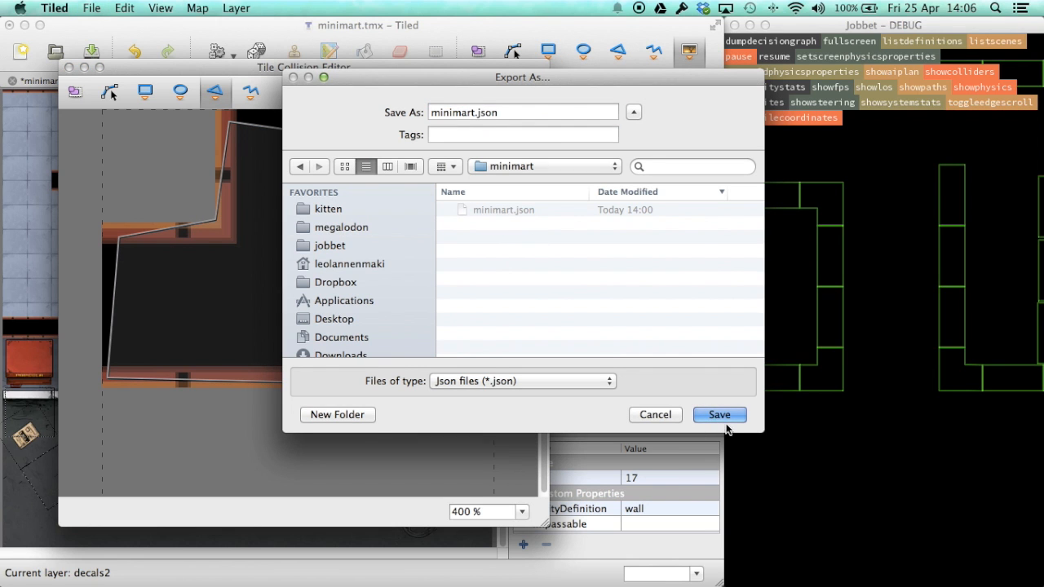
Export the map over minimart.json twice, confirming Replace each time.
left_click(718, 414)
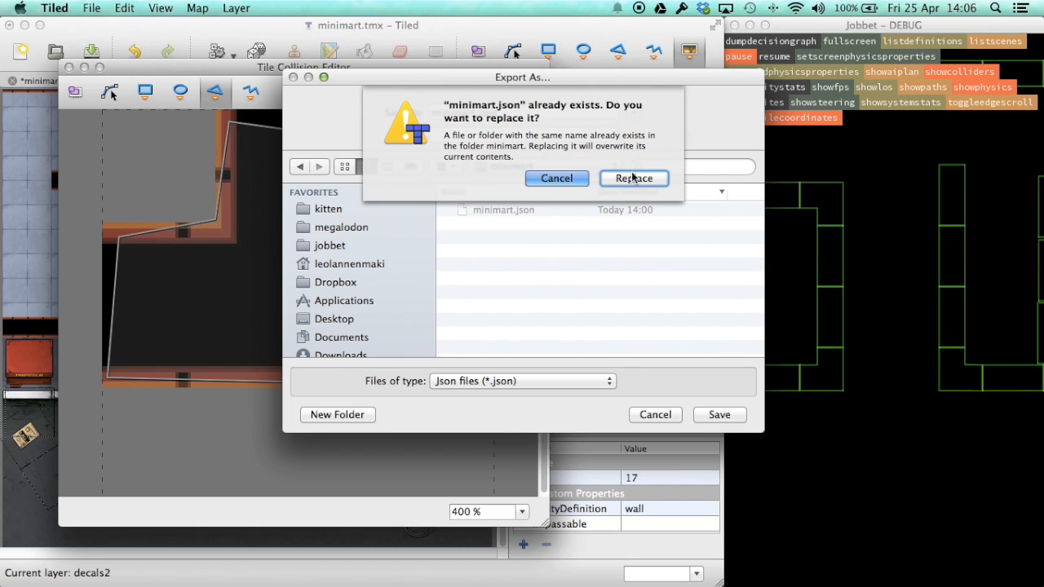
left_click(633, 178)
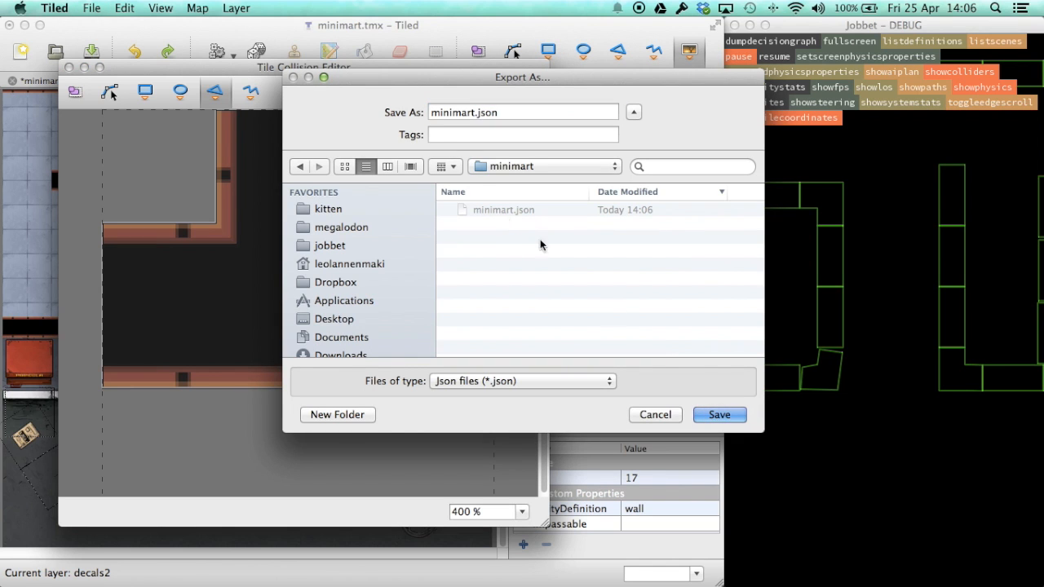
left_click(718, 415)
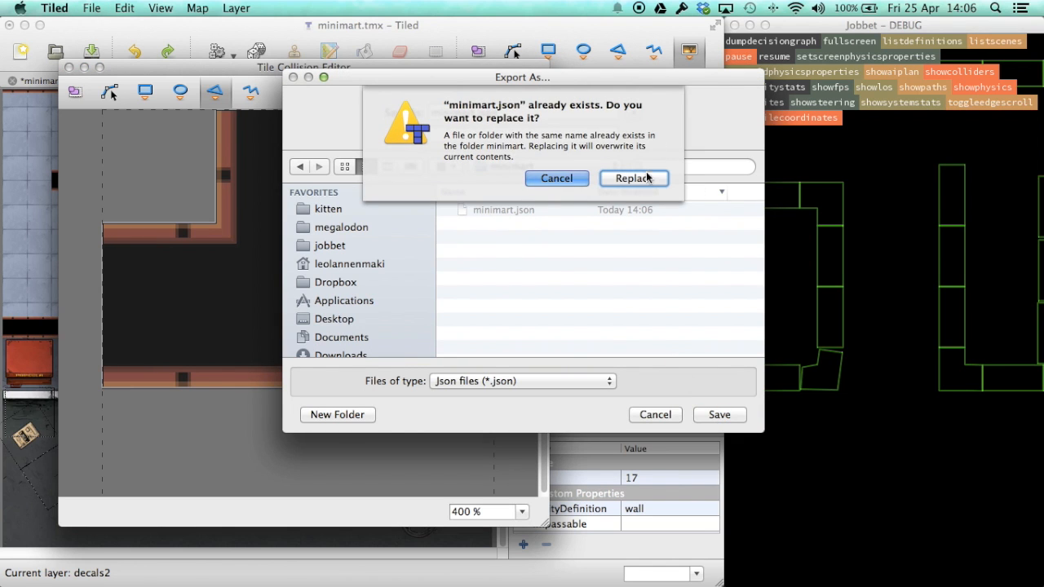
left_click(633, 178)
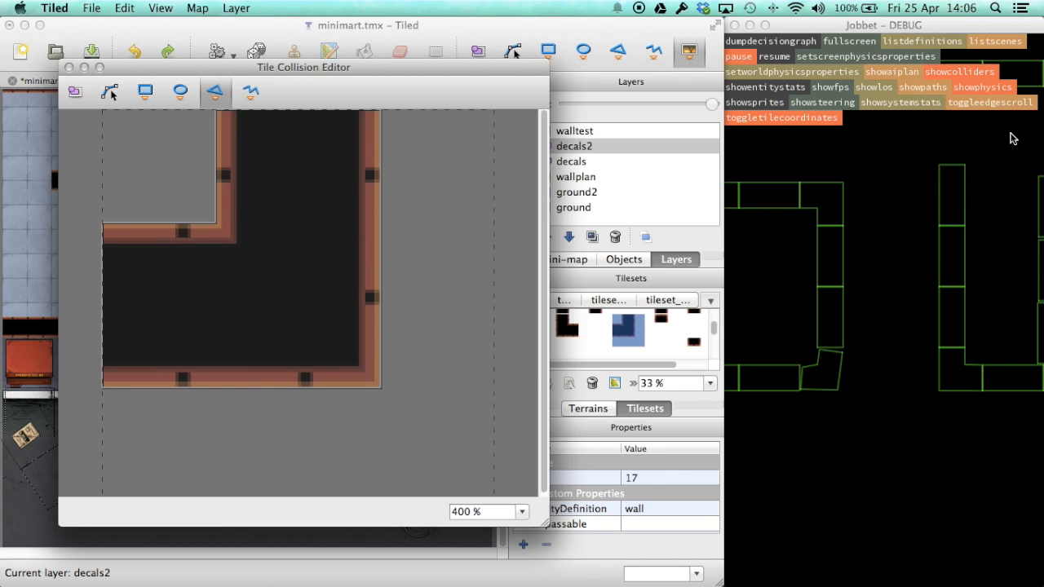
mouse_move(741, 98)
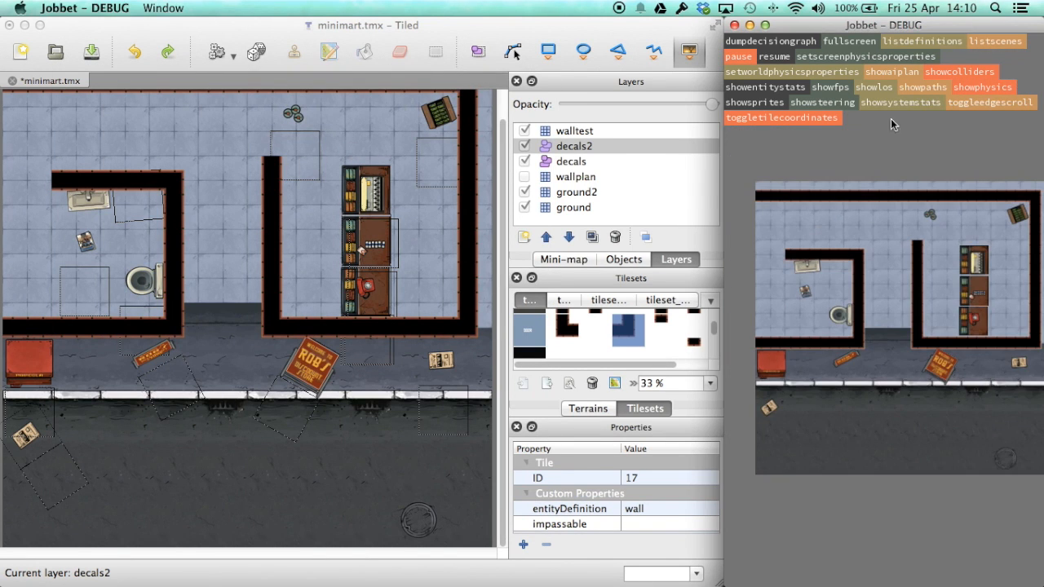
Overlay the pathfinding graph with showpaths in Jobbet, then select the impassable property in Tiled.
left_click(891, 71)
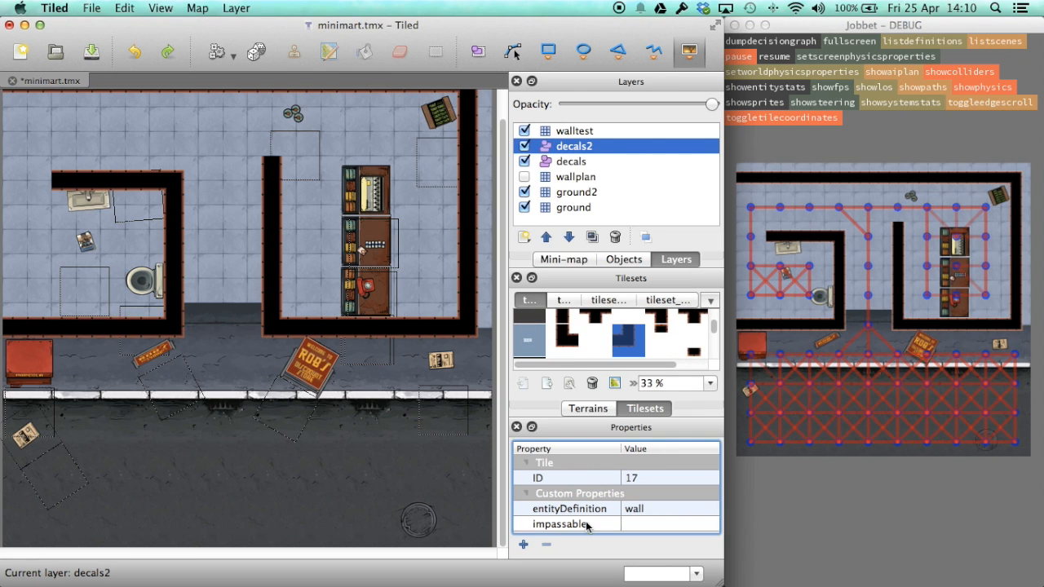
left_click(560, 338)
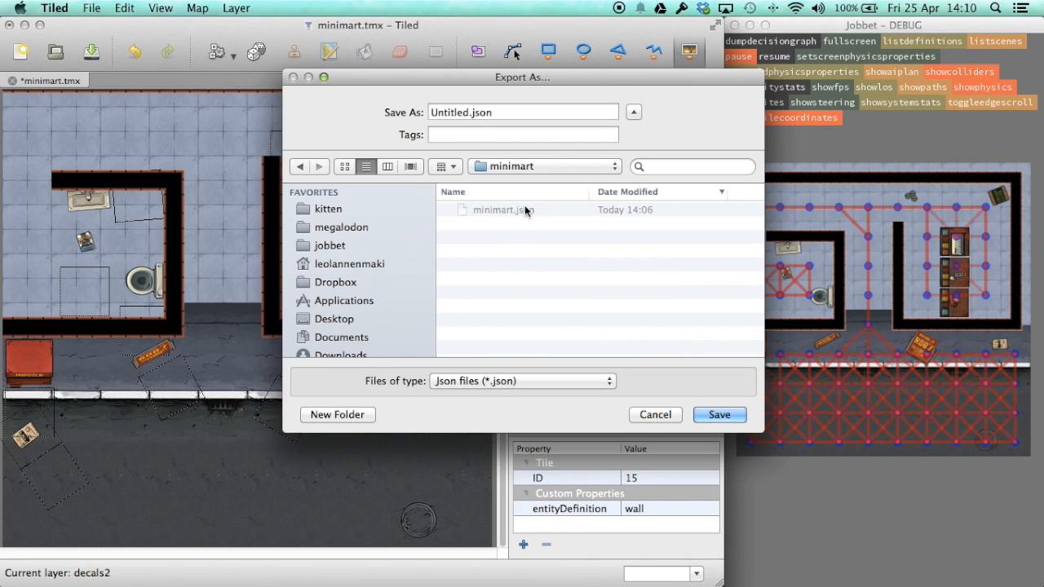
Export over minimart.json with Replace and remove tile 9's impassable property.
left_click(717, 414)
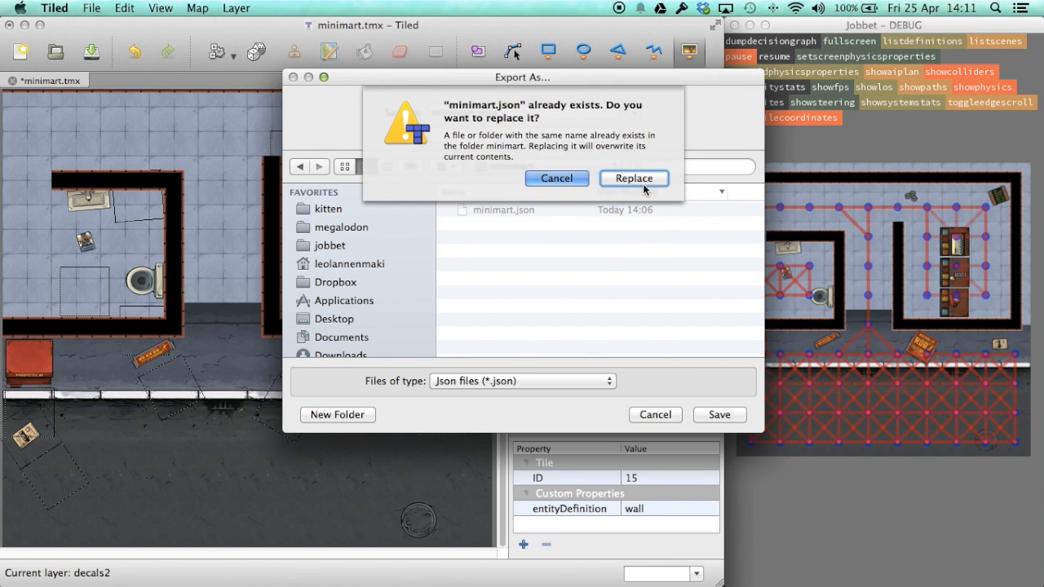
left_click(633, 178)
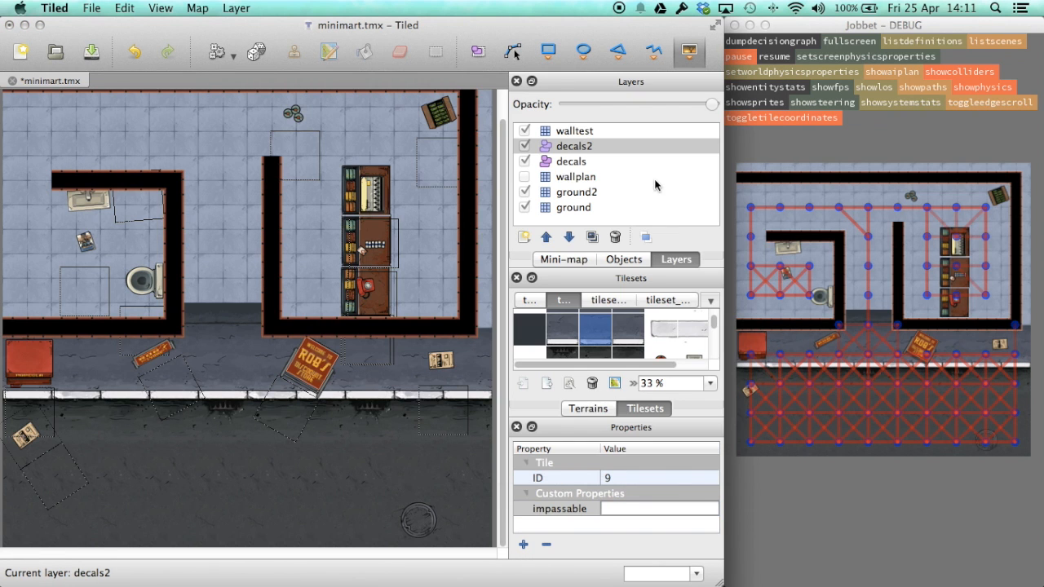
left_click(888, 318)
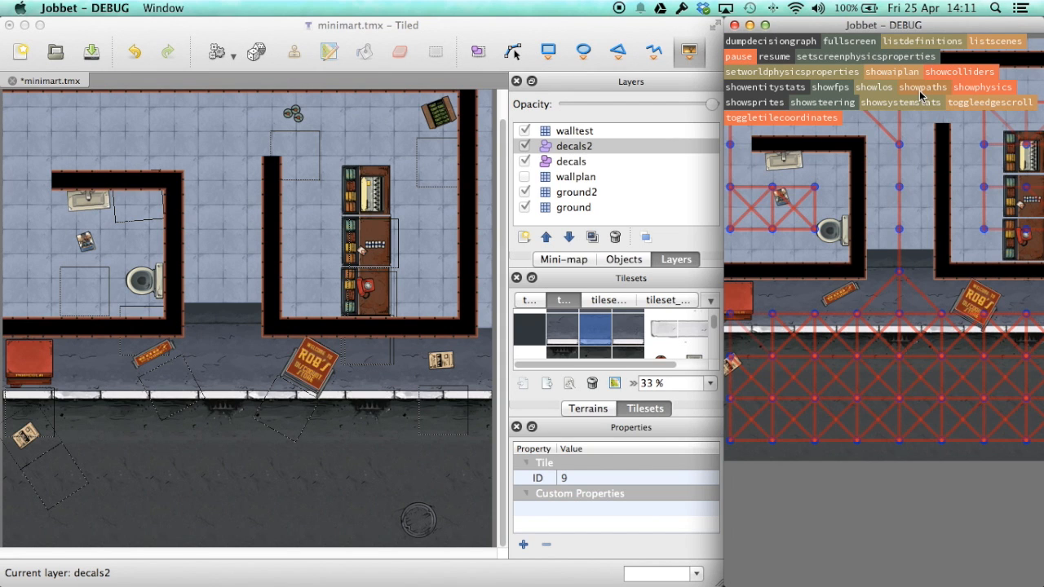
Add a characters object layer with a goon object (entityDefinition=goon) and export minimart.json.
left_click(524, 236)
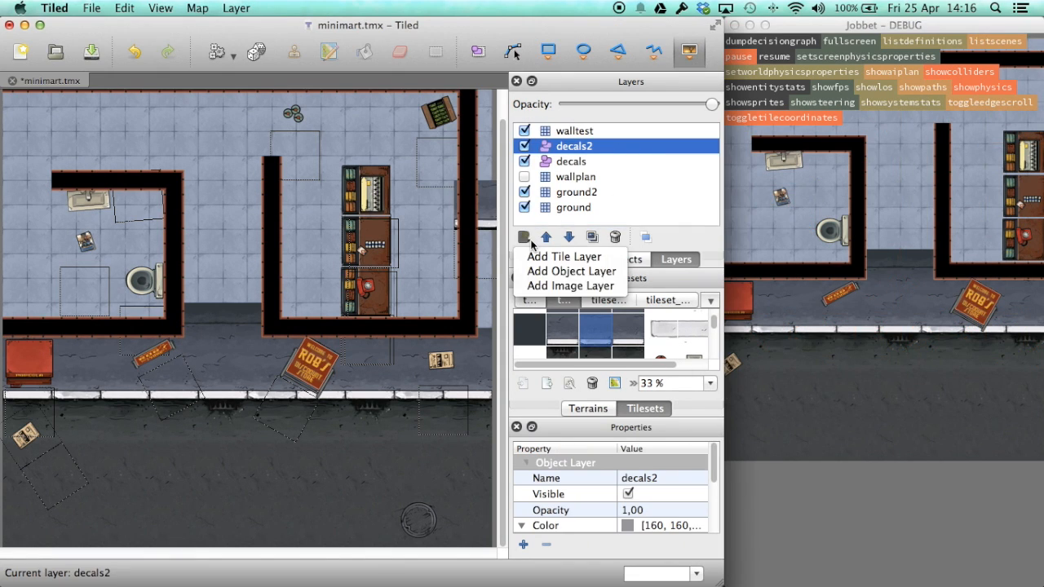
left_click(571, 271)
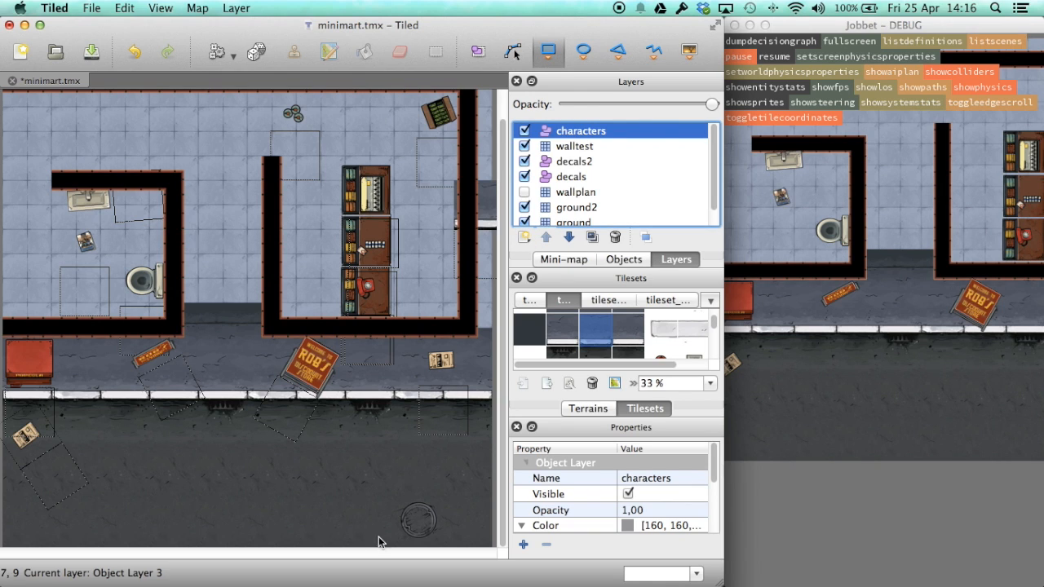
left_click(623, 259)
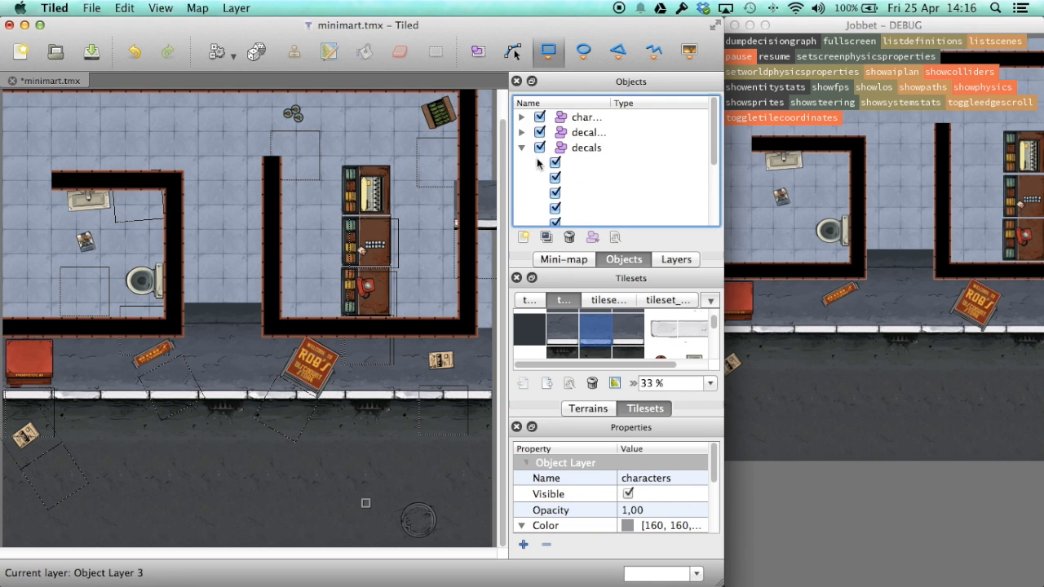
left_click(583, 132)
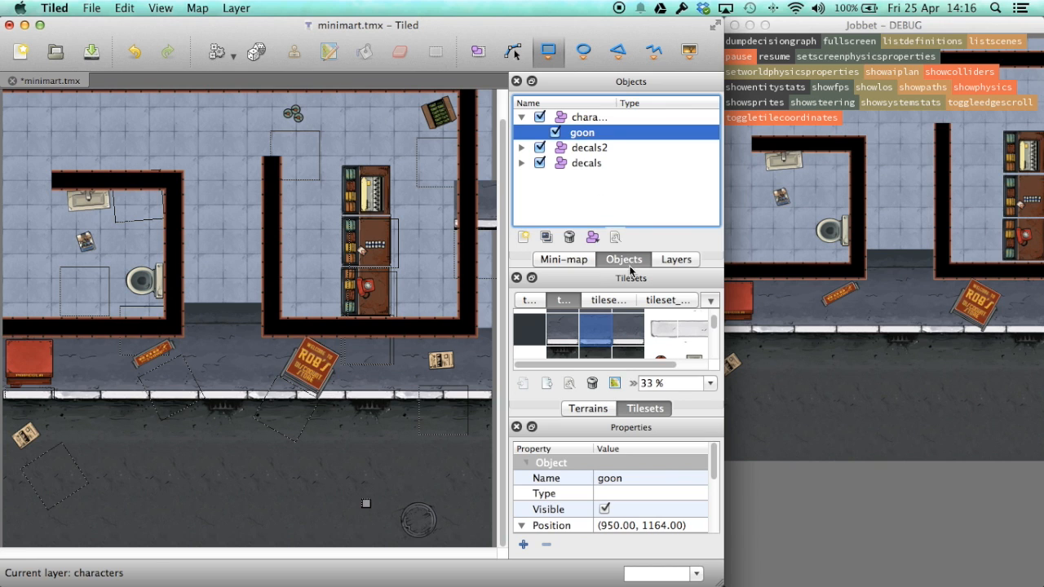
left_click(522, 544)
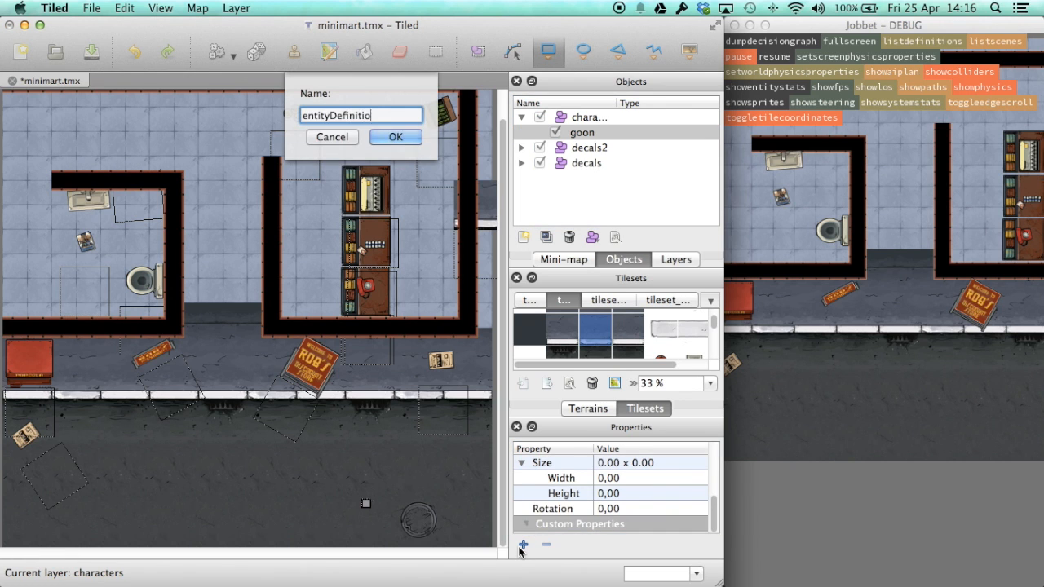
left_click(395, 136)
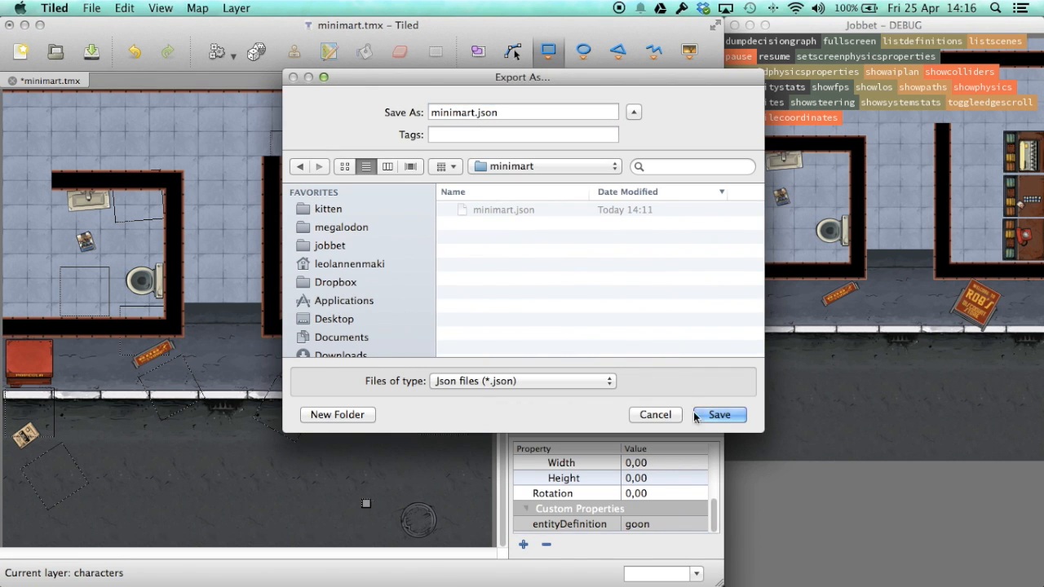
left_click(718, 414)
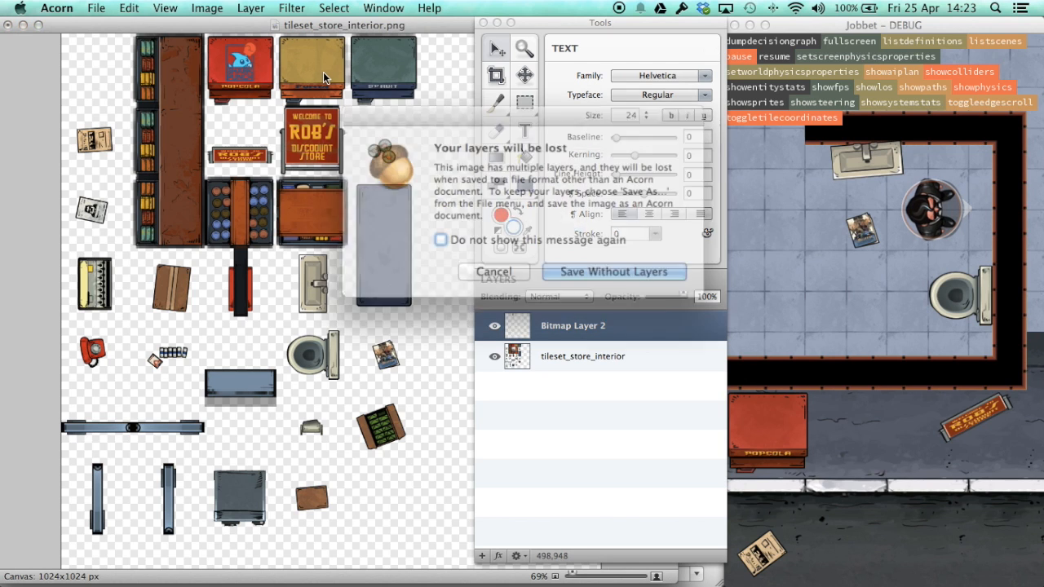
Save the store interior tileset with the new counter and round item sprites as a flat PNG.
left_click(493, 272)
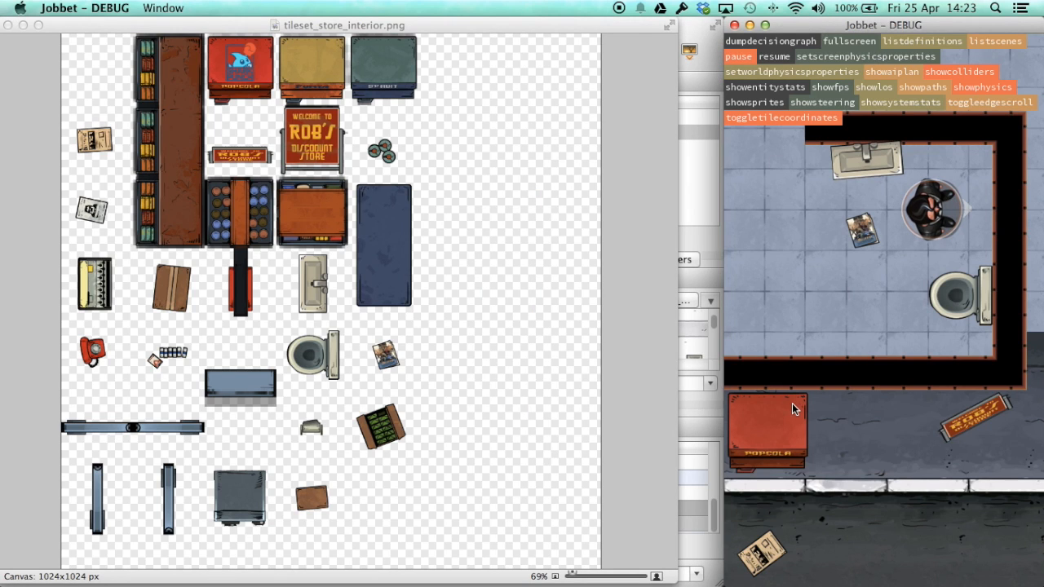
mouse_move(930, 396)
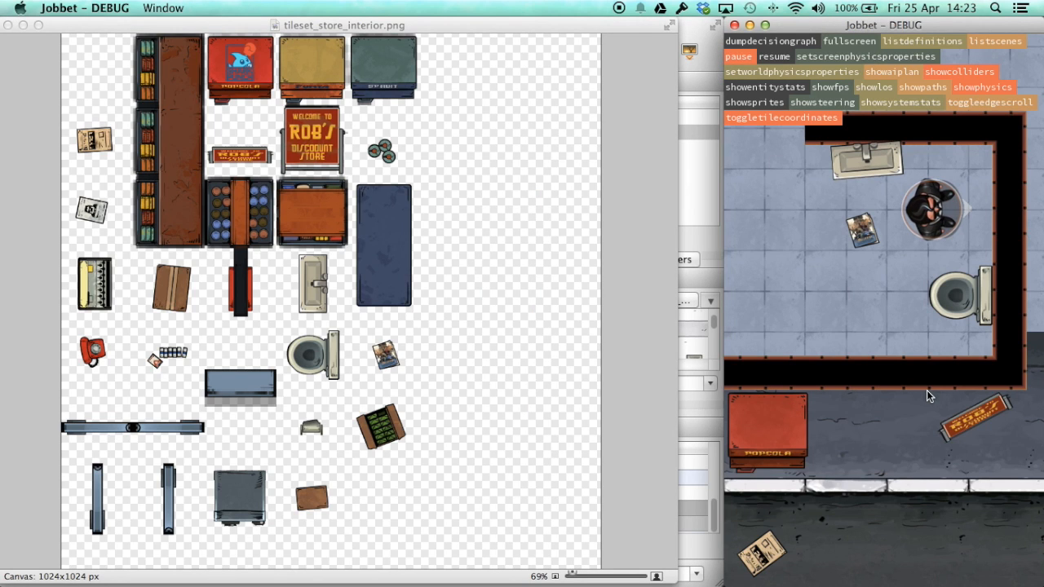